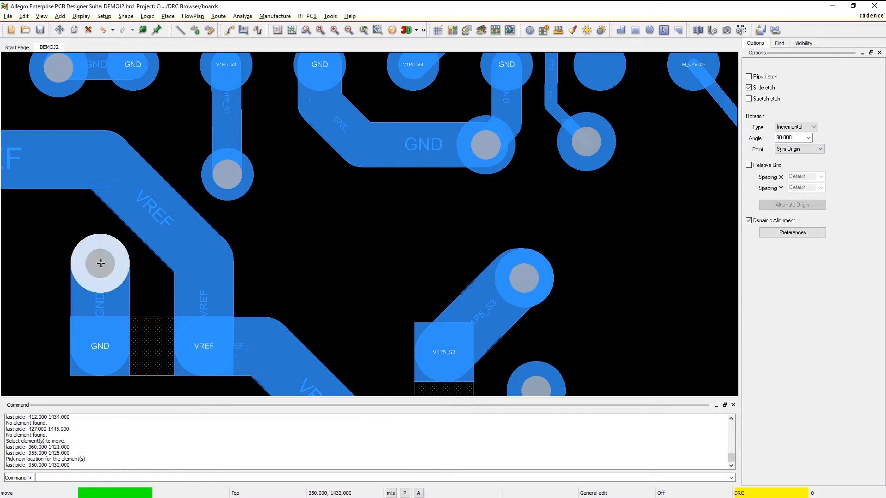
Bring up the Tools menu listing the design tools
click(330, 15)
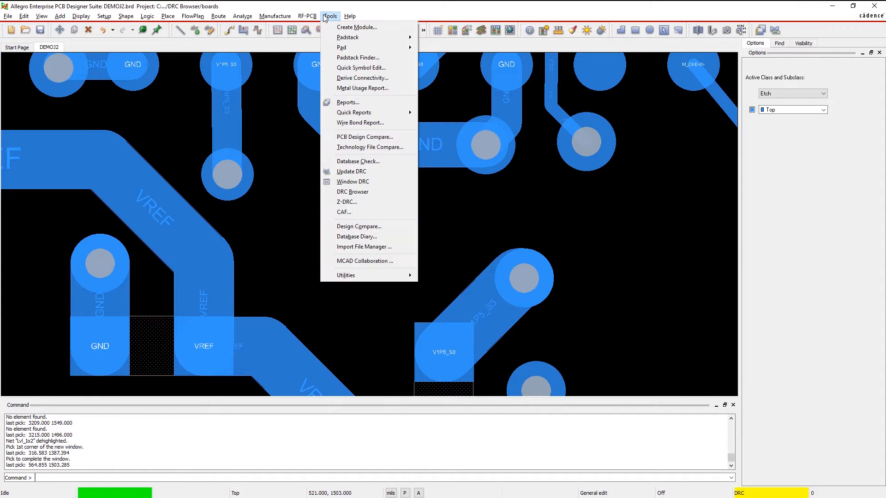
Launch the DRC Browser and drill into Design for Fabrication > Mask, revealing one Slivers error
click(353, 191)
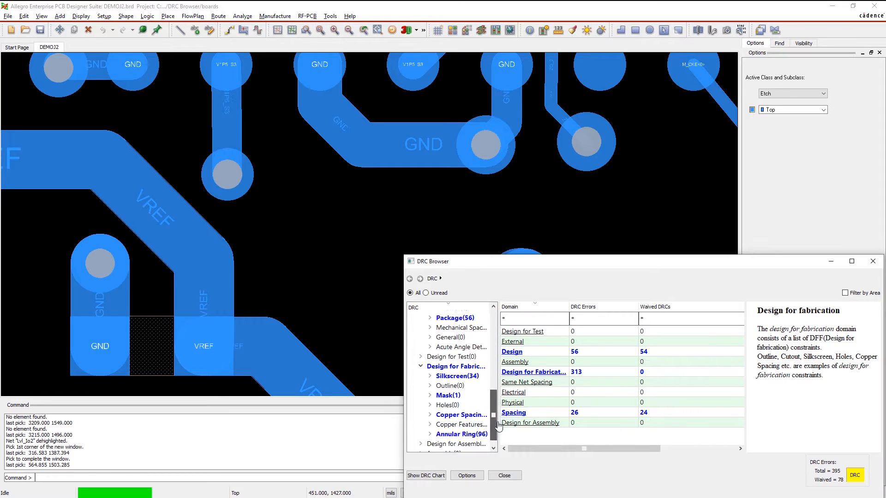
scroll(down, 3)
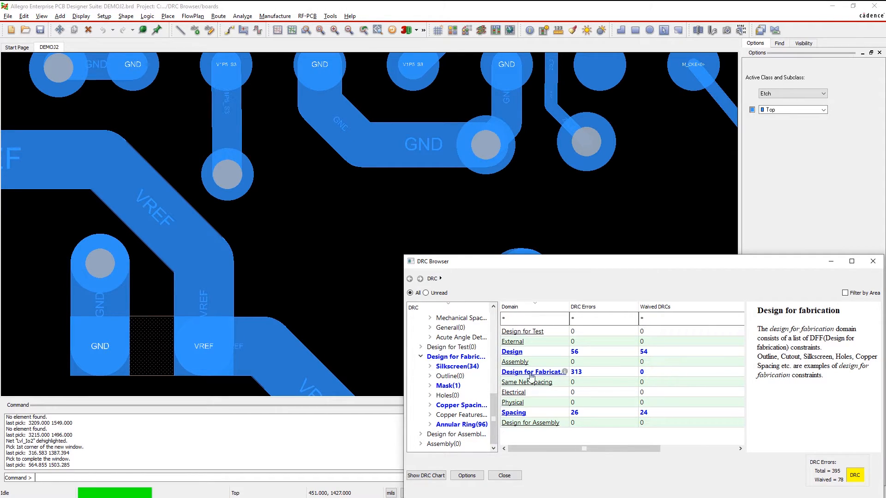
click(531, 372)
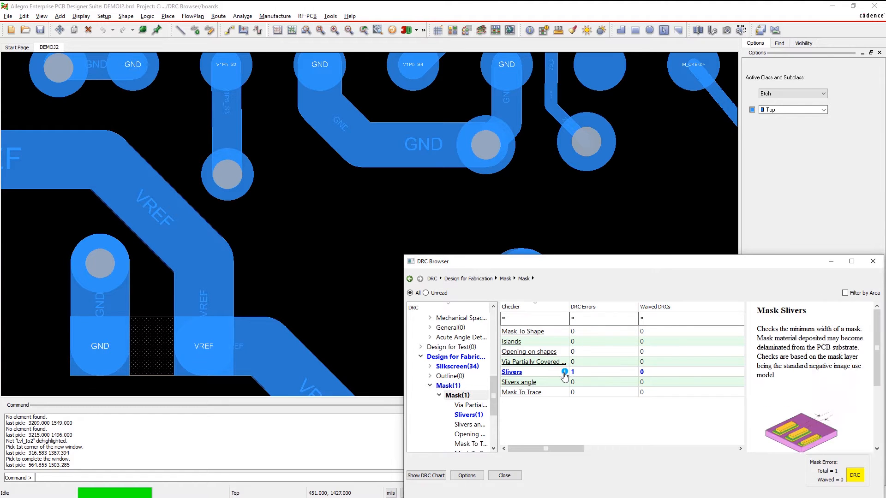
Review the single Slivers mask error, then return to the fabrication error categories
click(511, 372)
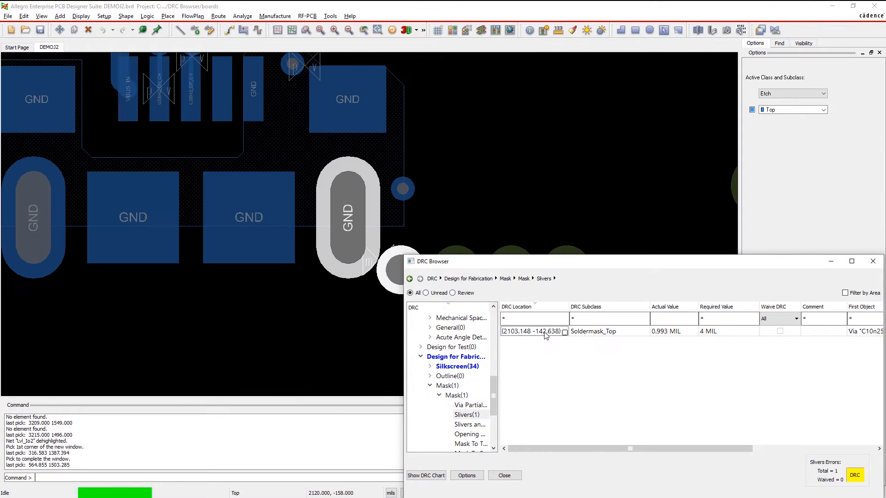
click(468, 278)
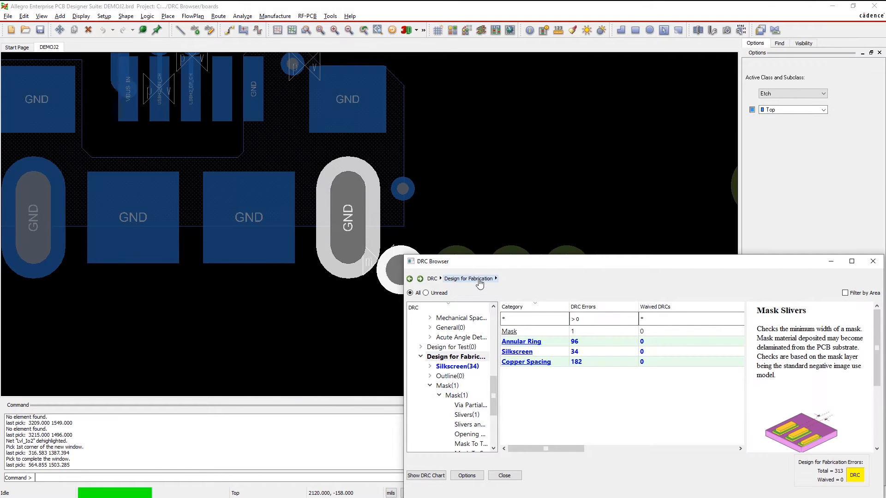
Drill into Copper Spacing > Pins and zoom the board to a thru via pad violation
click(526, 361)
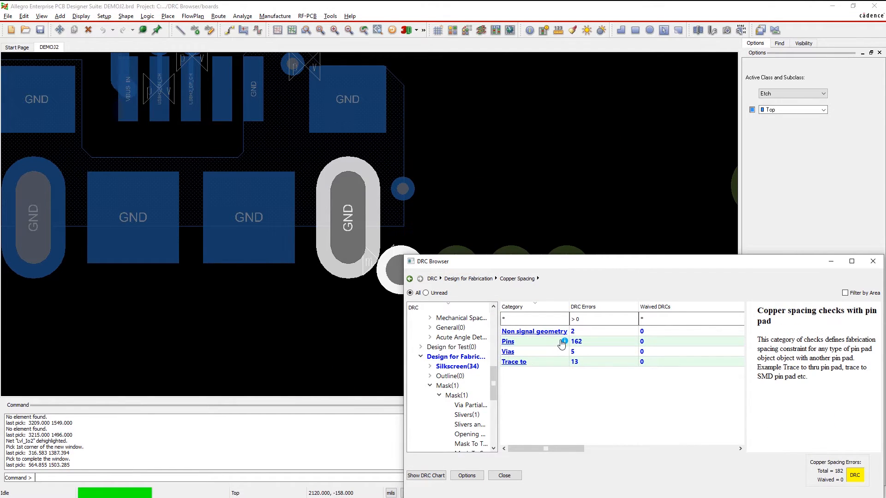
click(508, 341)
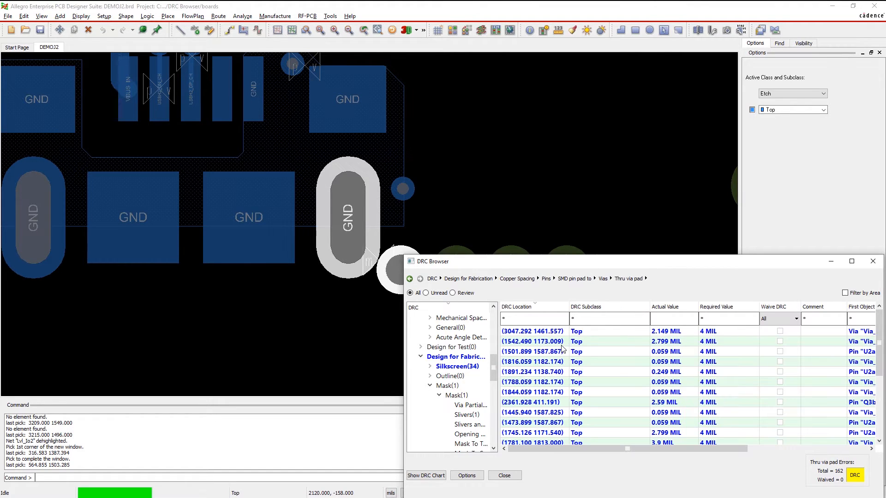
click(532, 372)
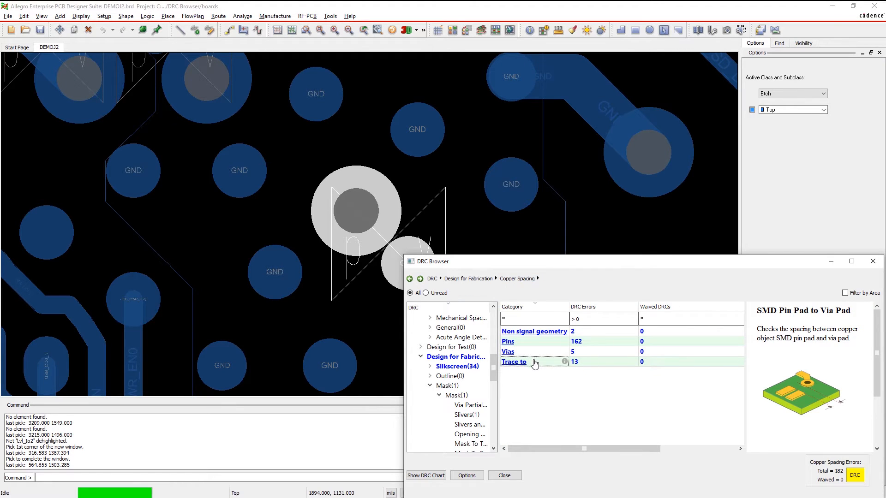
Drill down toward the thru via pad errors to filter them to Top subclass values below 3
click(513, 362)
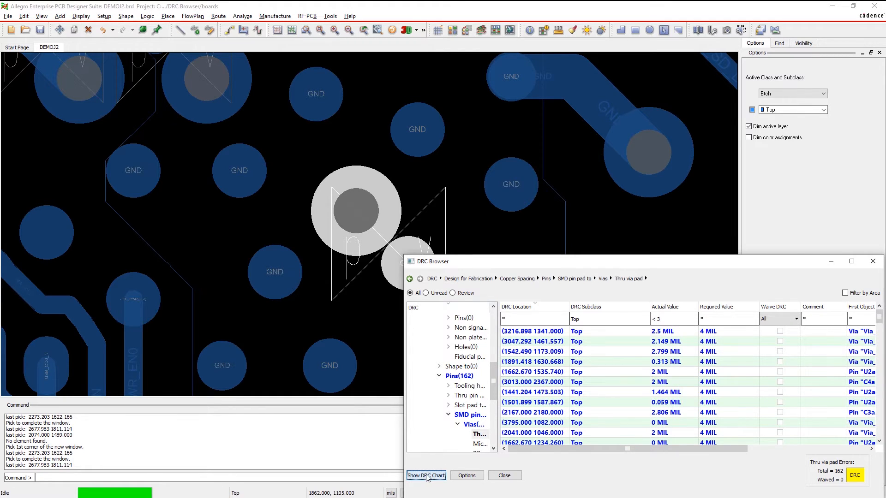
Show the DRC Chart of the 162 thru via pad errors as a bar chart by actual value
click(425, 476)
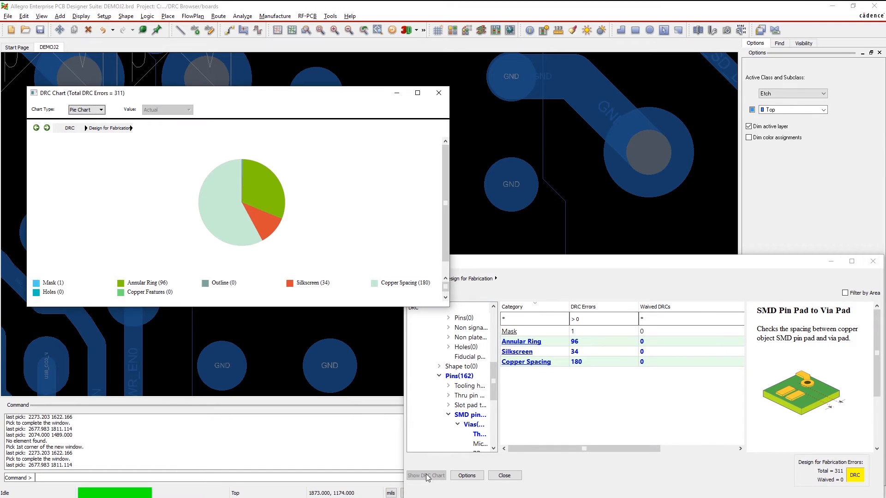
click(101, 109)
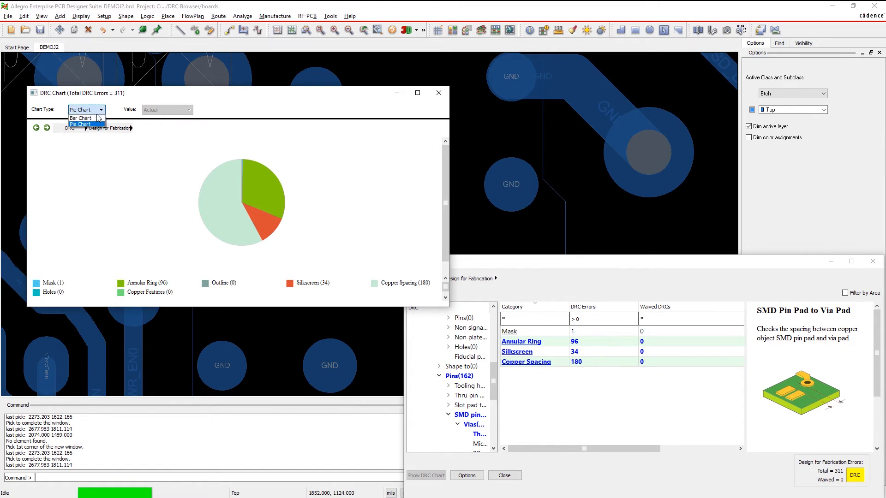
click(81, 118)
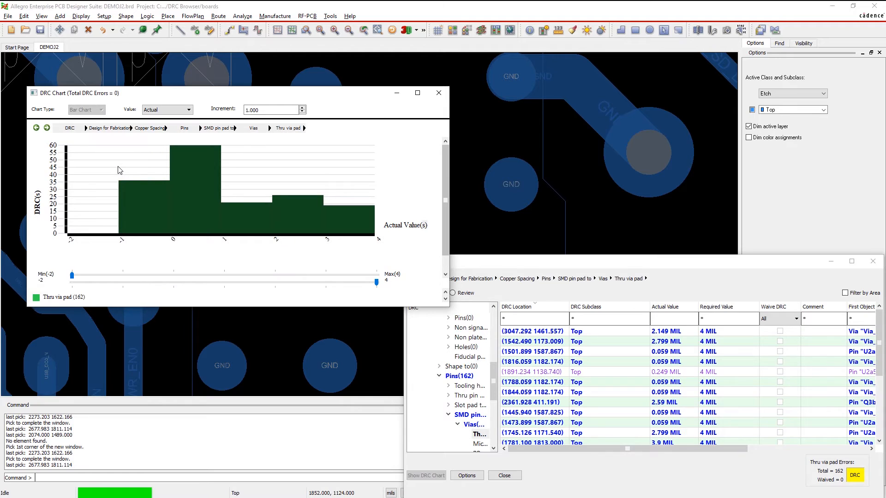
Set the chart's Min slider to 0 and Max slider to 2, filtering the error list to match
drag(71, 275, 174, 275)
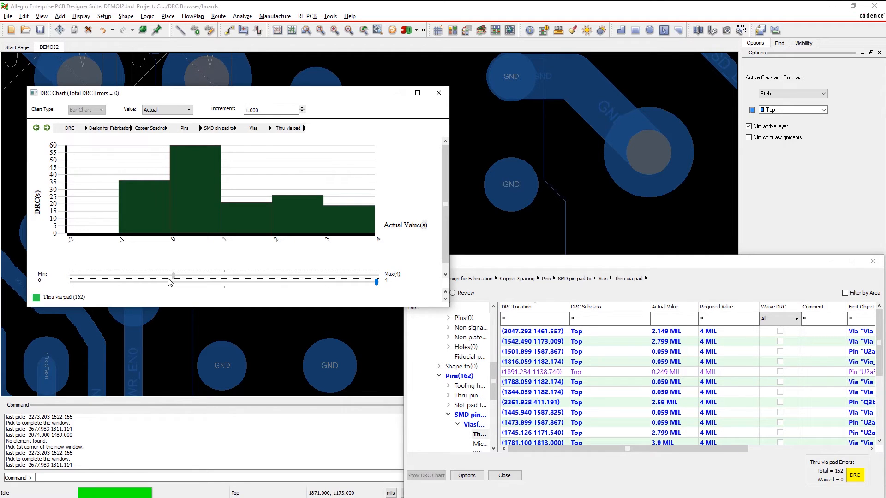
drag(375, 282, 276, 285)
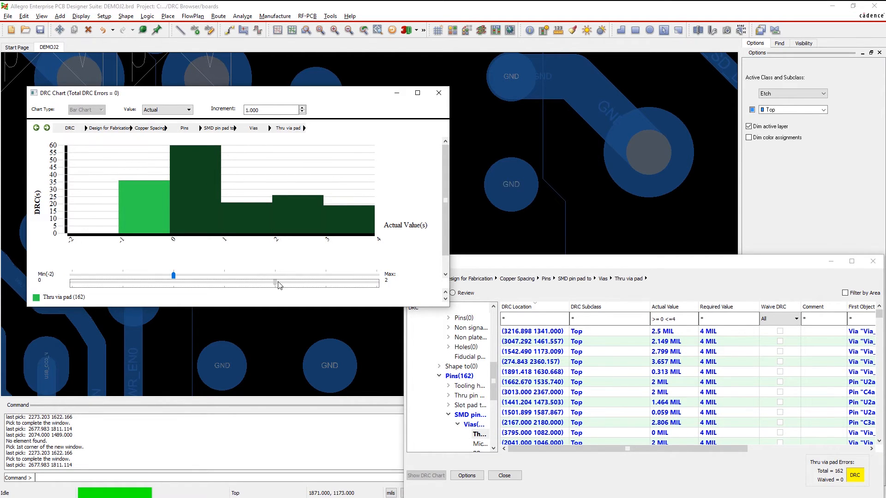
drag(277, 283, 275, 283)
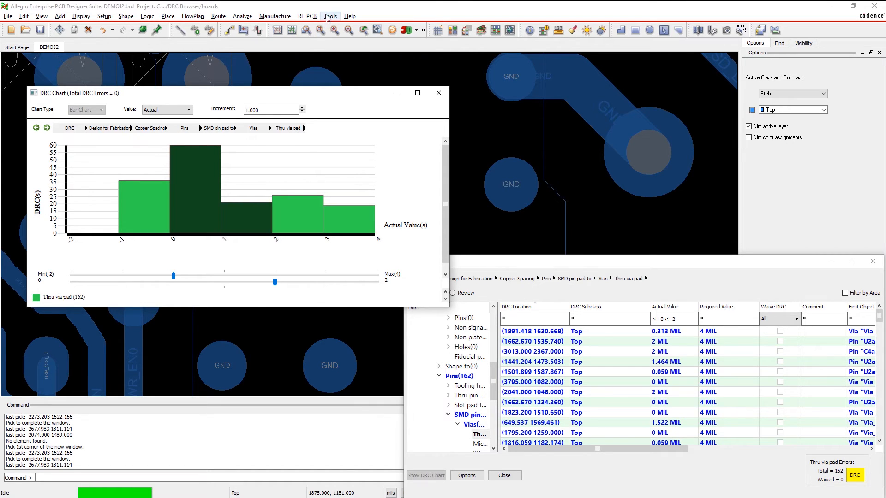
Generate the Design for Fabrication Summary Report via Quick Reports and scroll through it
click(330, 15)
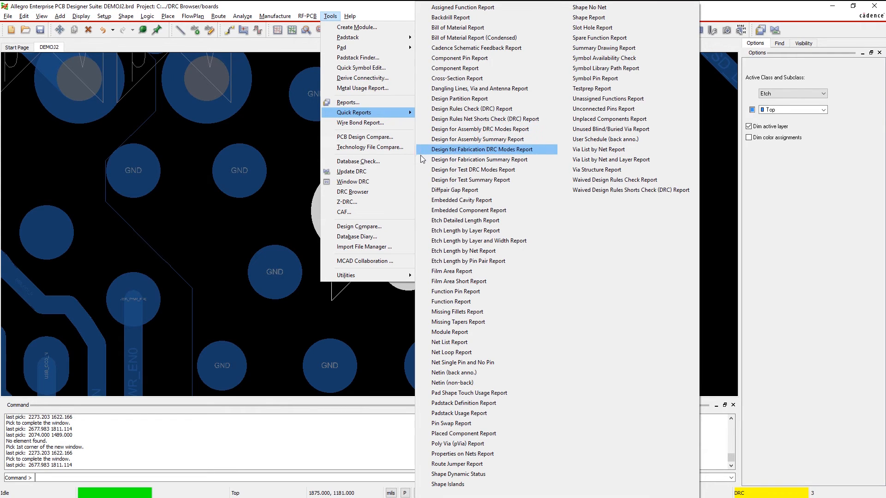
click(479, 159)
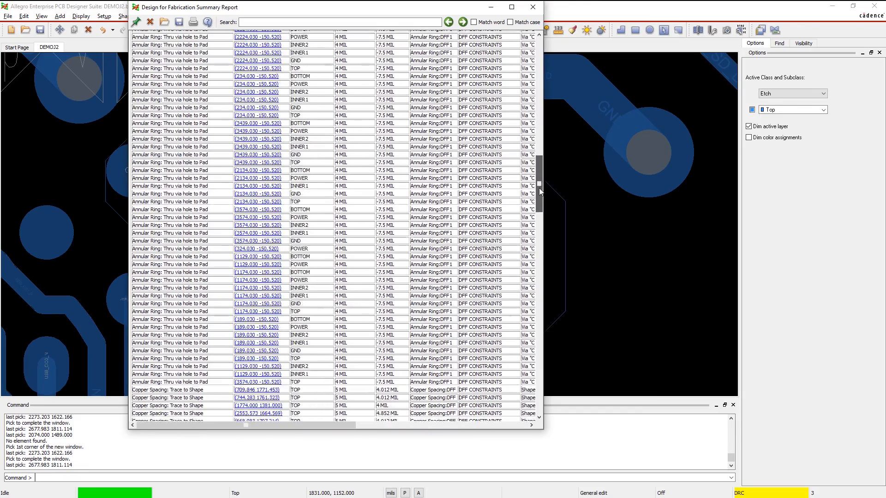
scroll(down, 3)
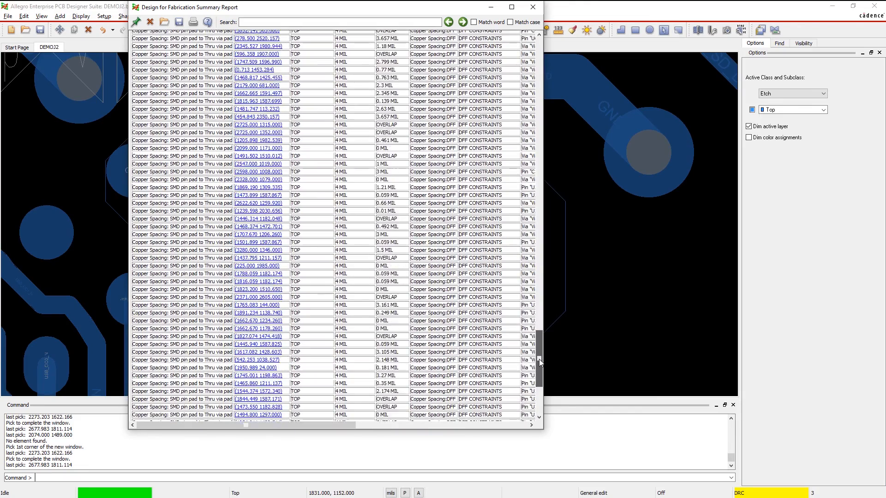
scroll(down, 3)
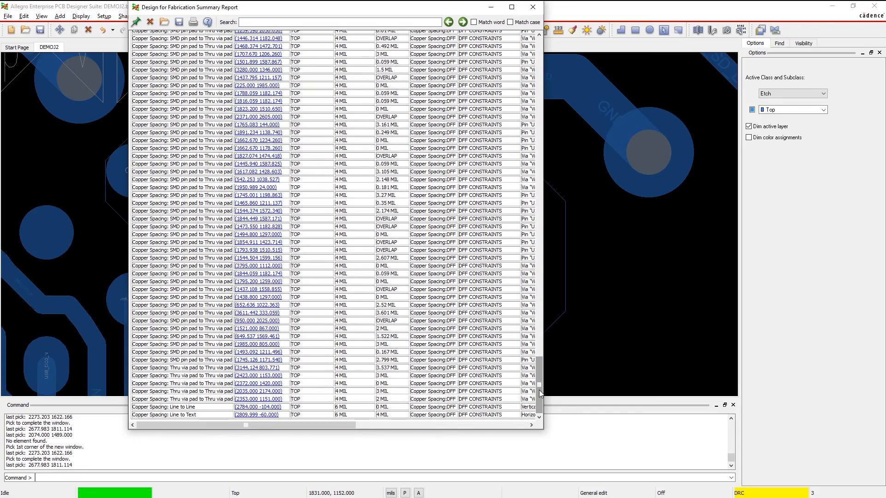
Start saving the report with the file name DFF_Summary
click(179, 22)
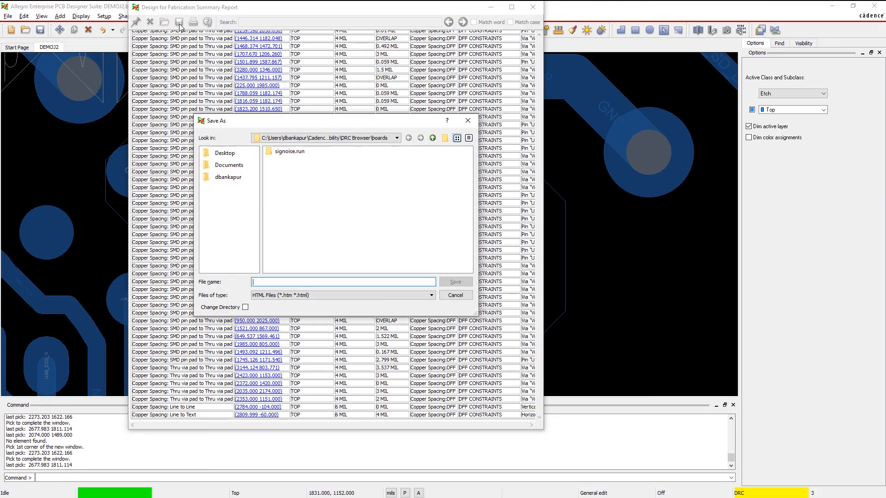
text(DFF_Summary)
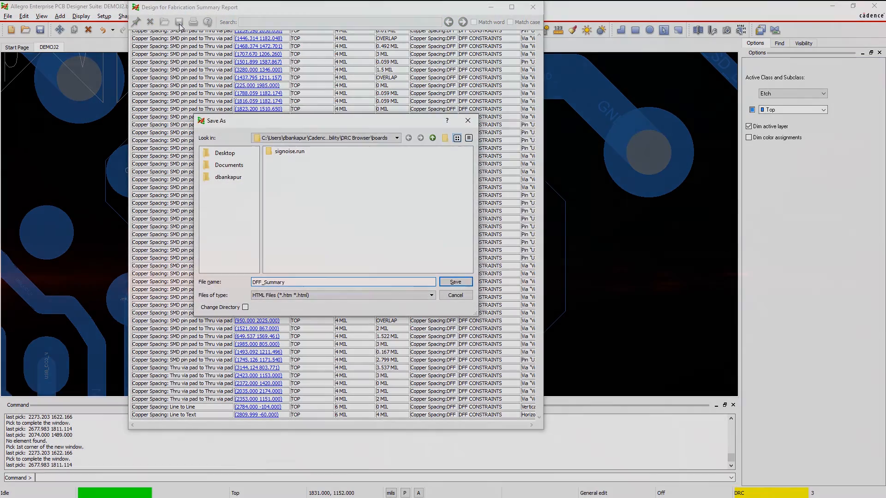